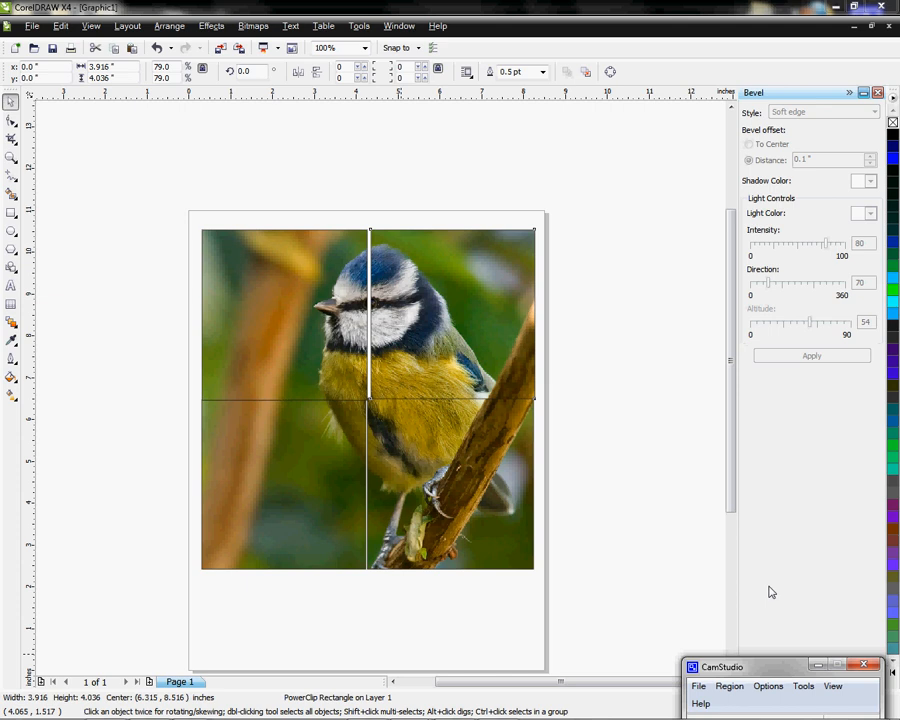
mouse_move(624, 180)
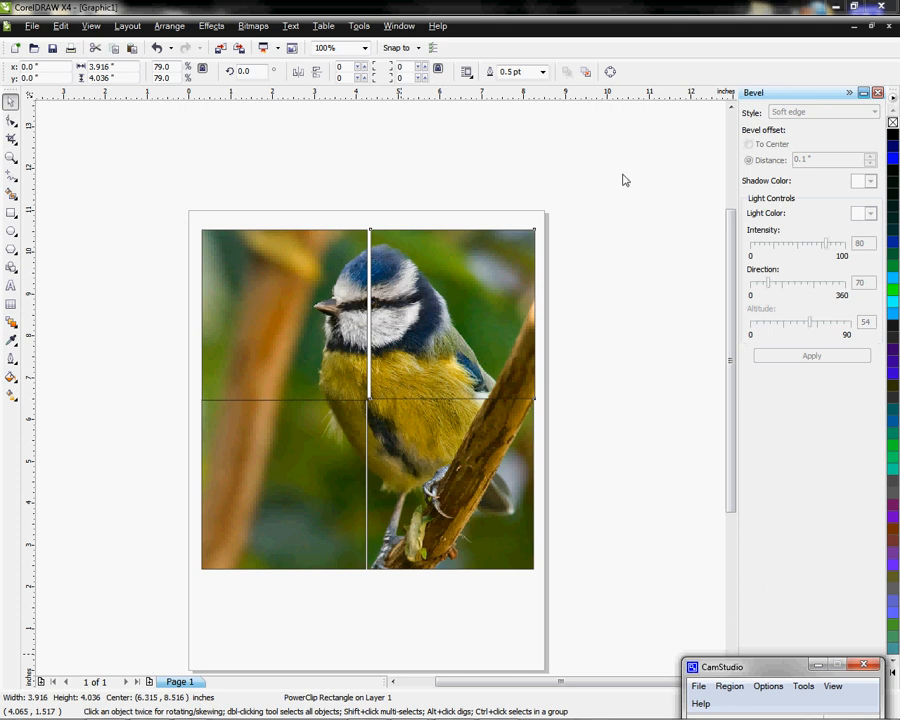
mouse_move(122, 252)
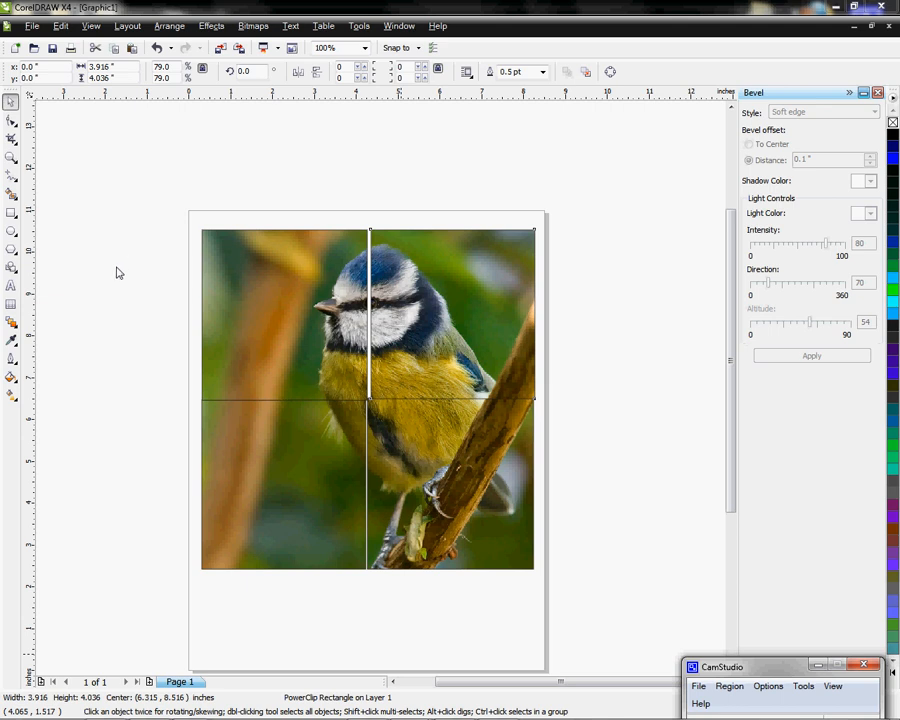
mouse_move(120, 328)
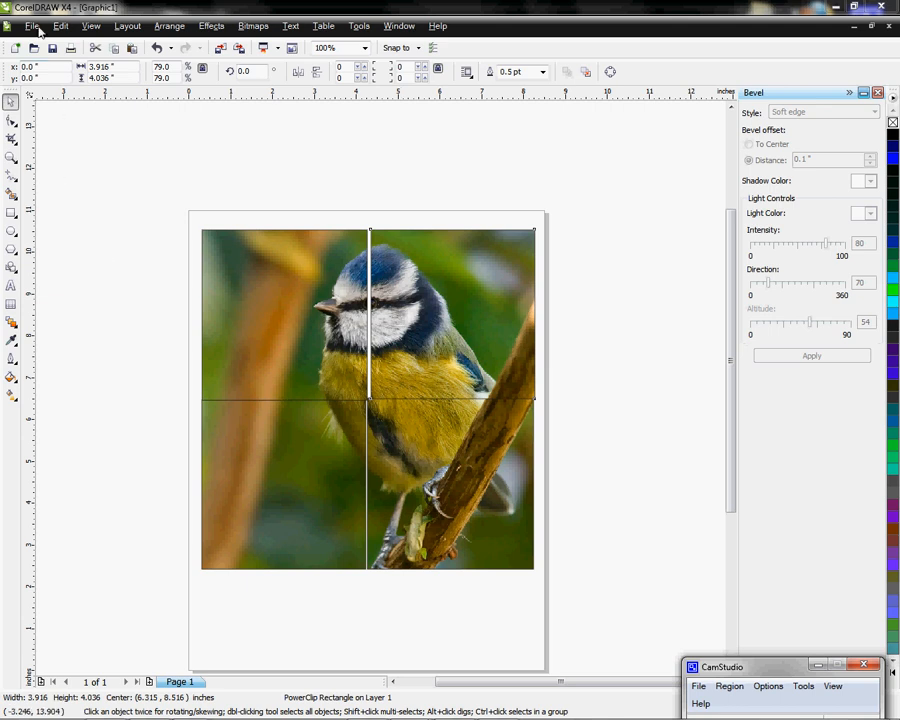
Step: Start an export of the bird graphic to the Desktop with AI - Adobe Illustrator as the file type
left_click(32, 24)
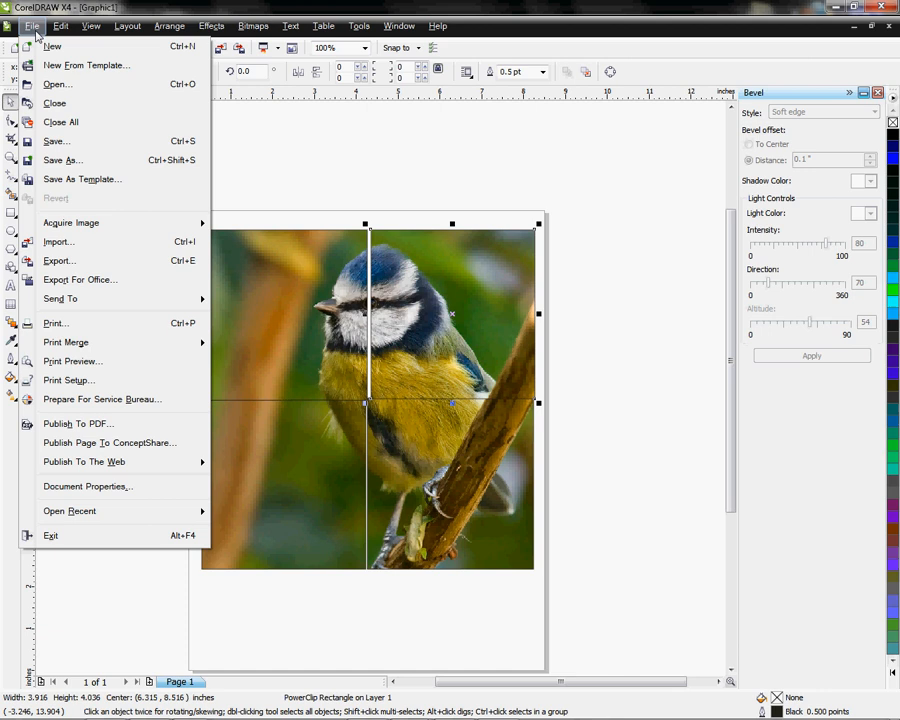
left_click(58, 260)
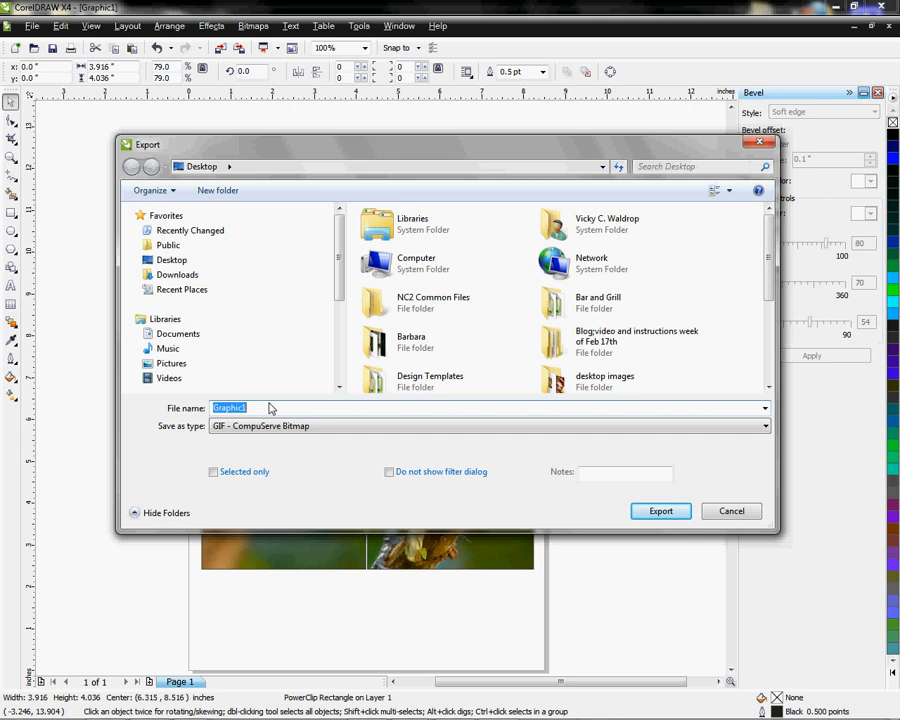
type("T")
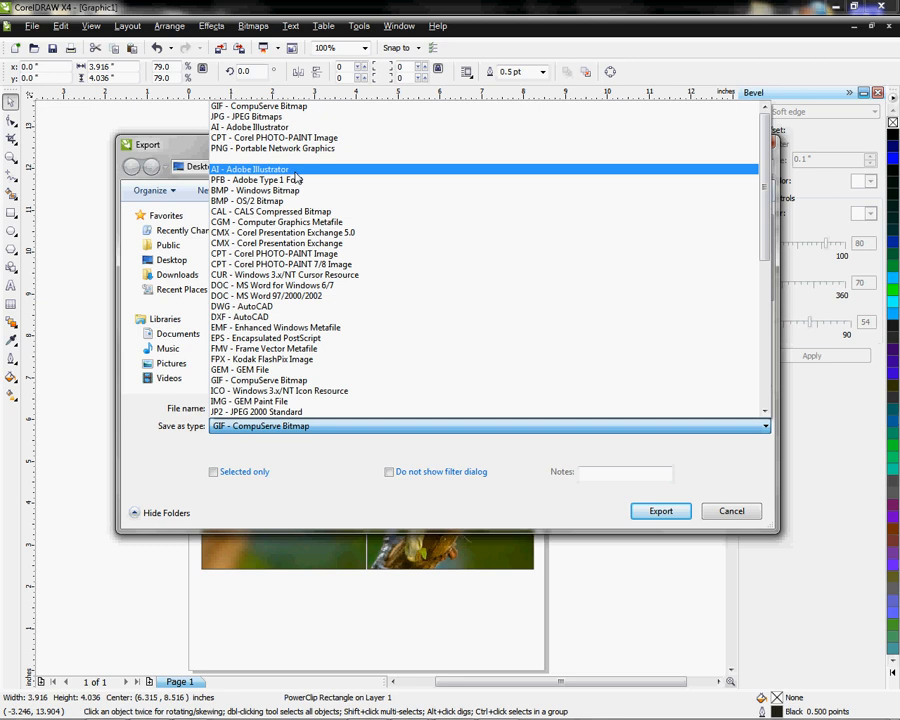
left_click(258, 380)
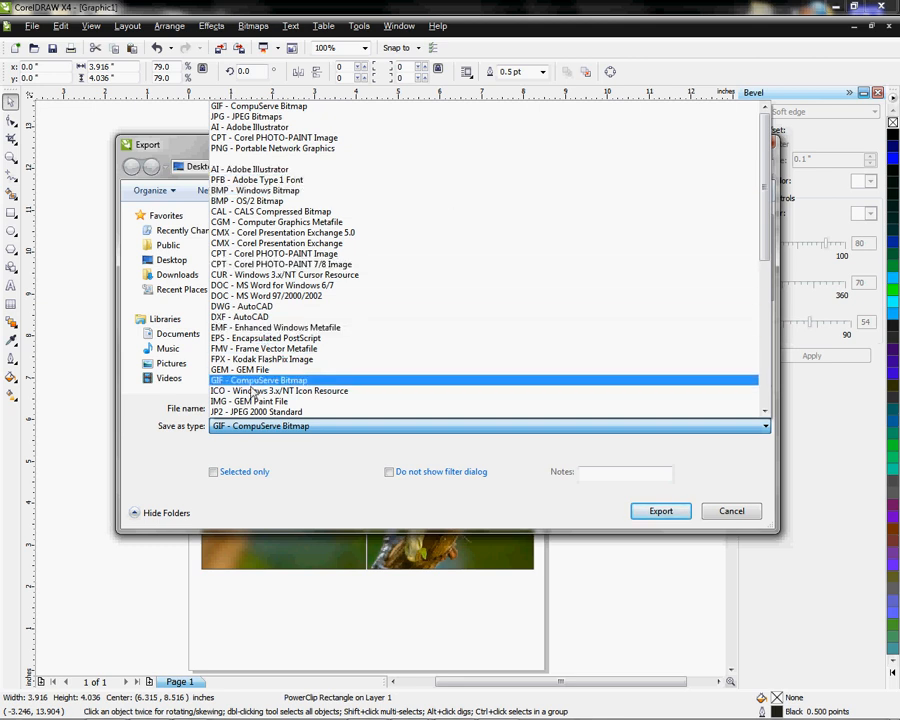
left_click(280, 264)
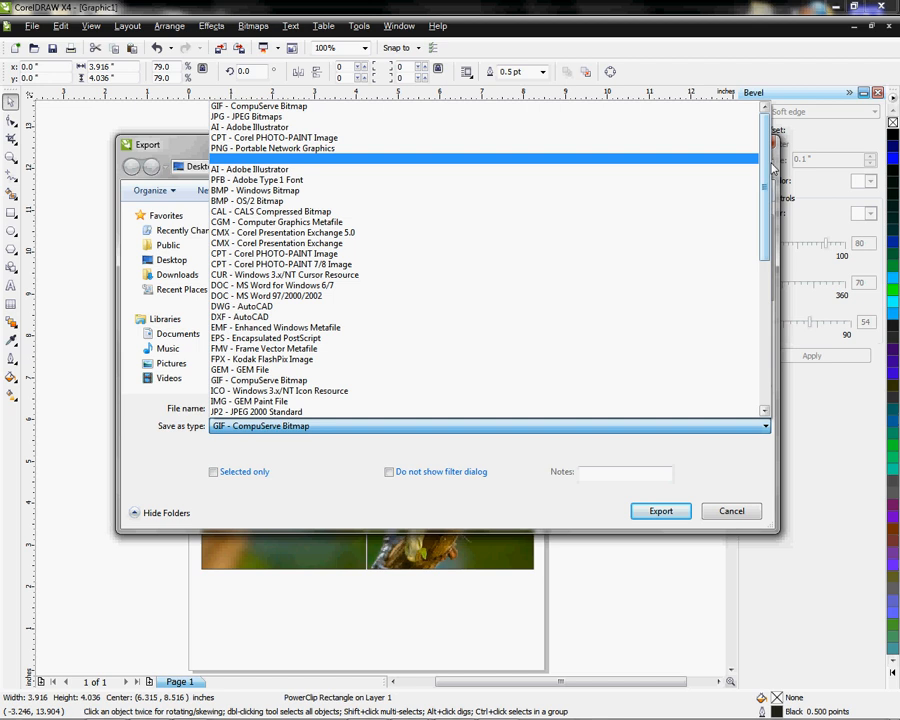
scroll("down", 3)
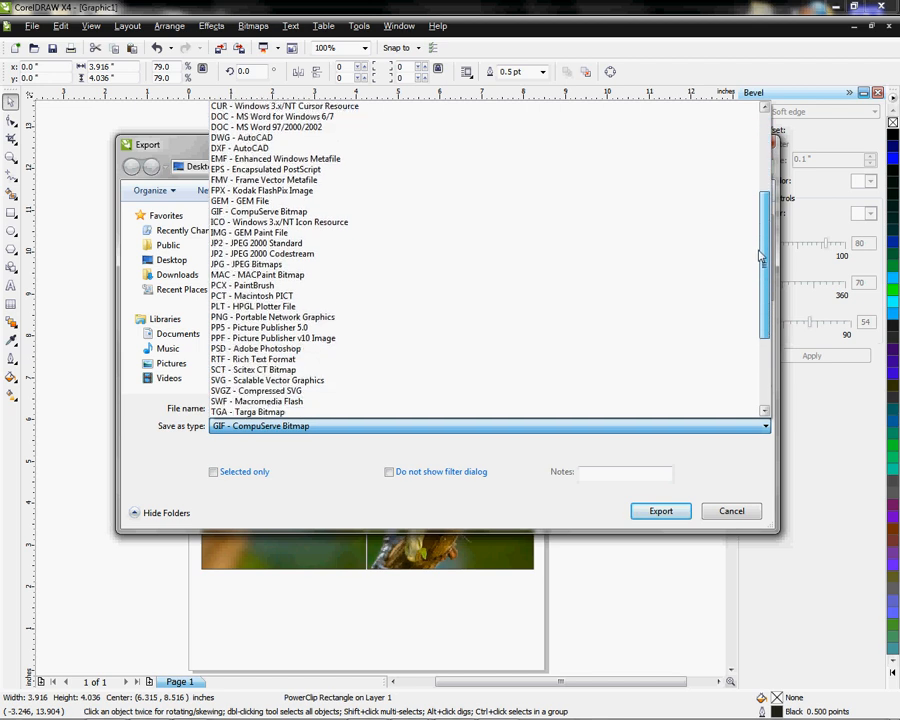
scroll("down", 3)
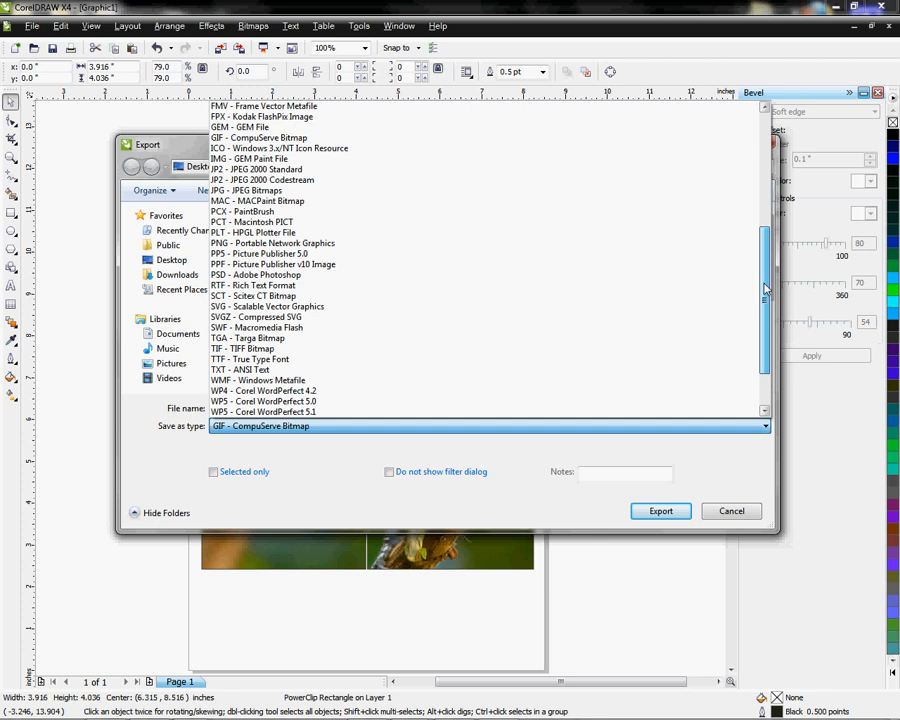
scroll("up", 3)
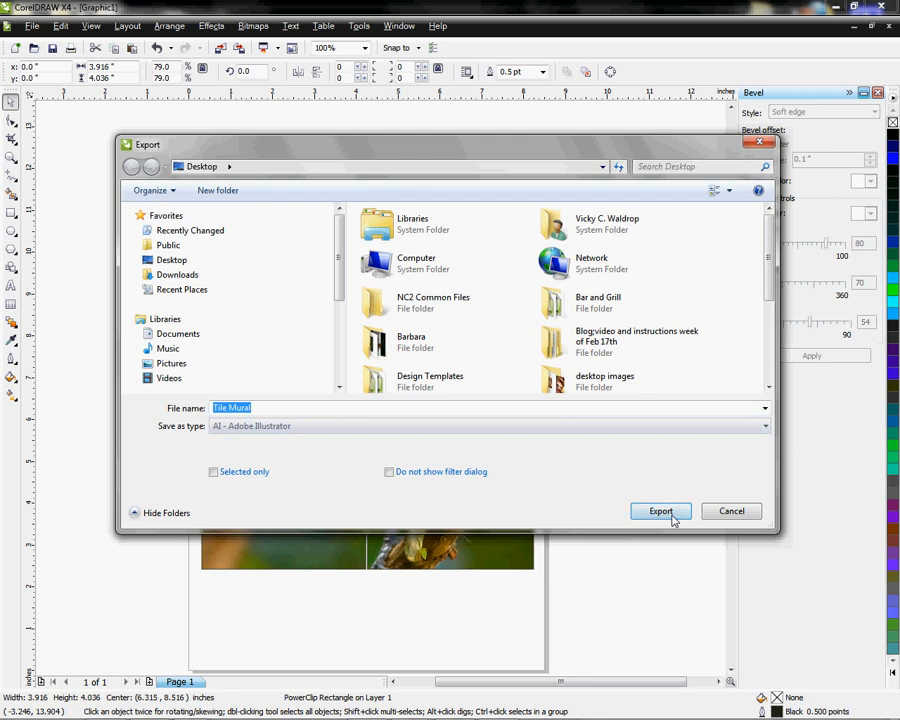
Step: Run the export with Macintosh as the Illustrator destination, writing the AI file to the desktop
left_click(660, 512)
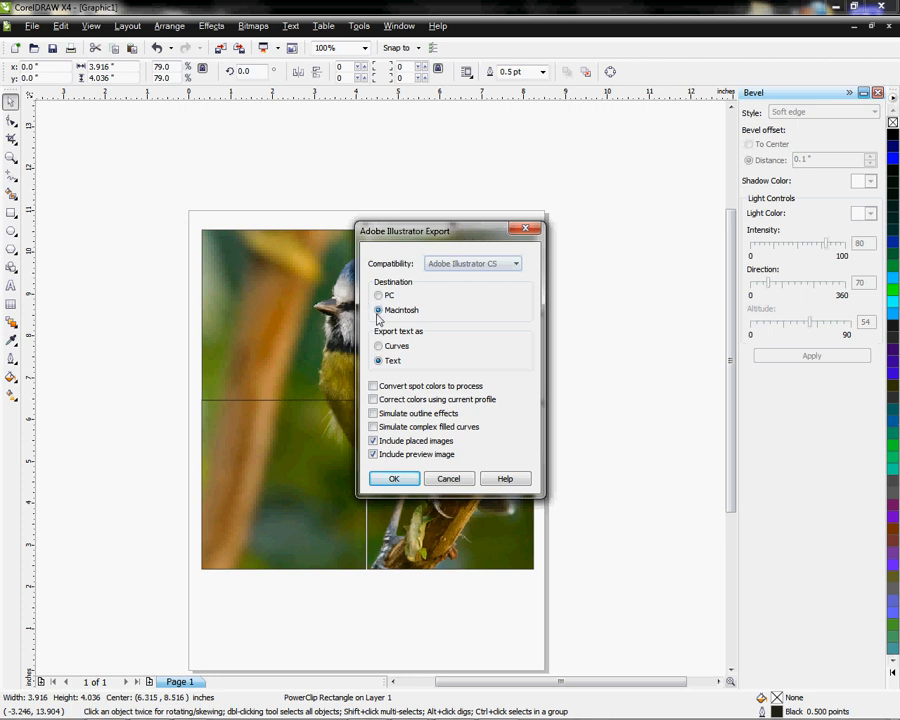
left_click(378, 296)
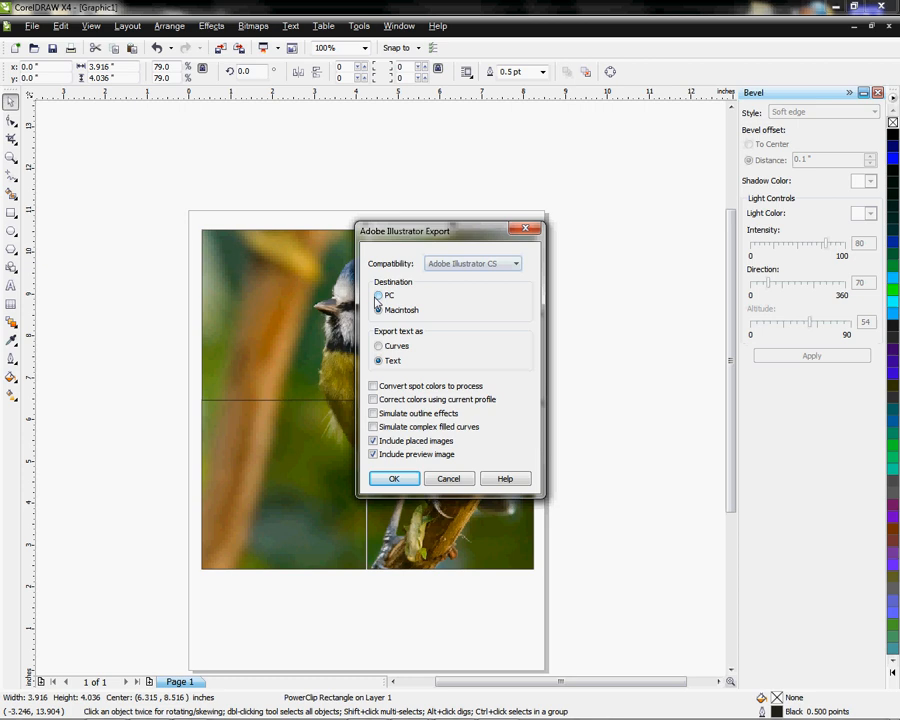
left_click(378, 310)
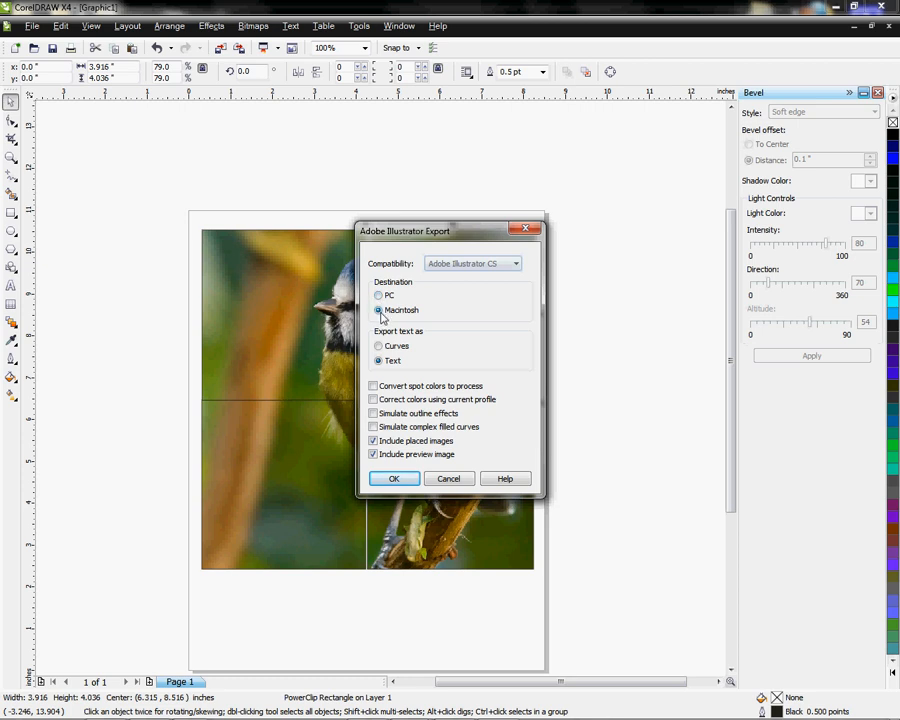
left_click(392, 478)
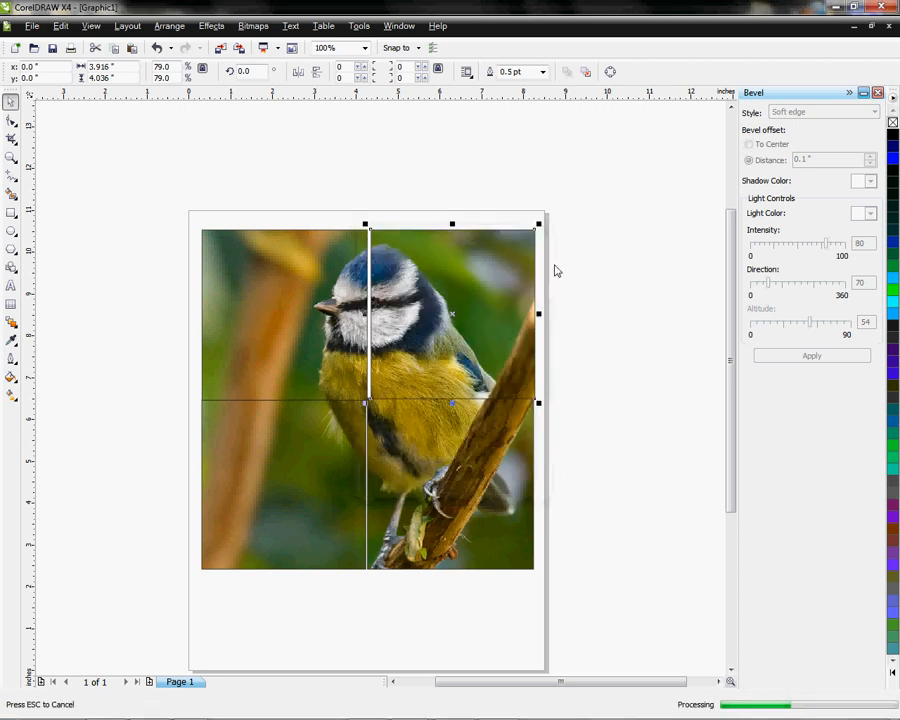
mouse_move(676, 132)
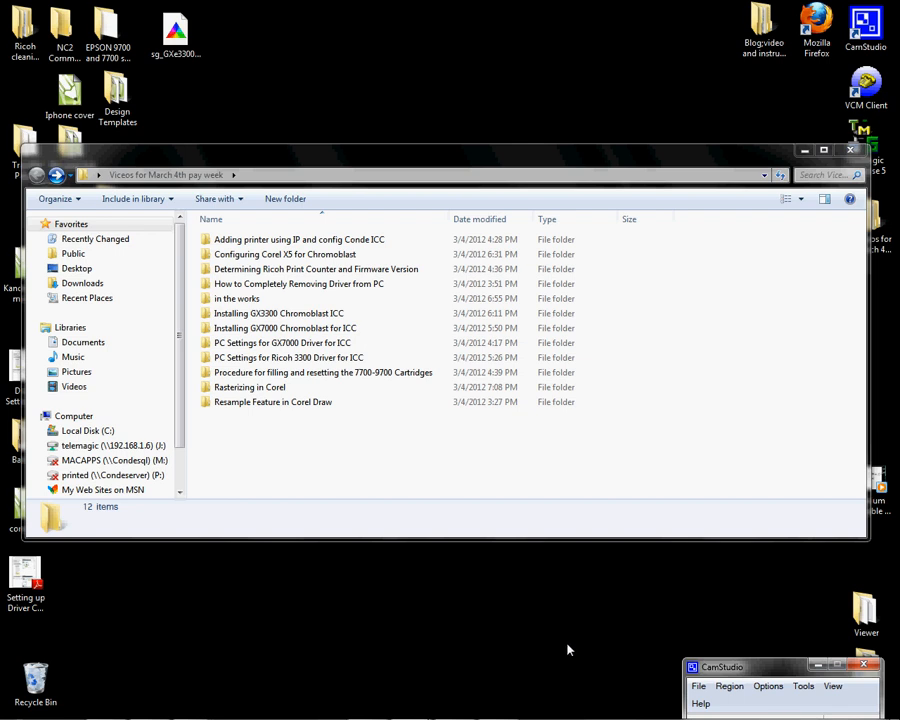
mouse_move(544, 628)
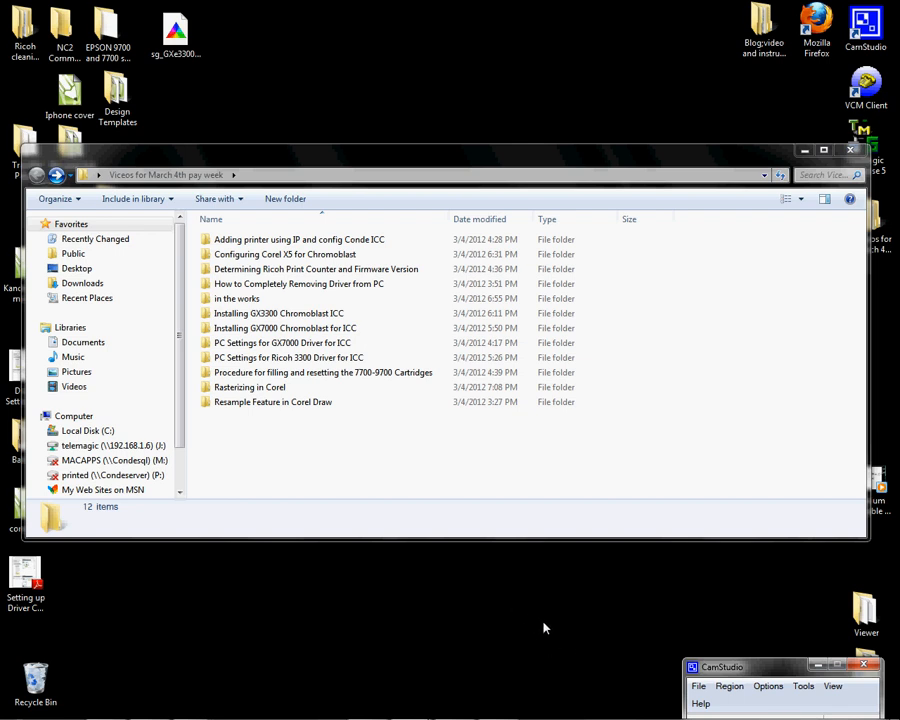